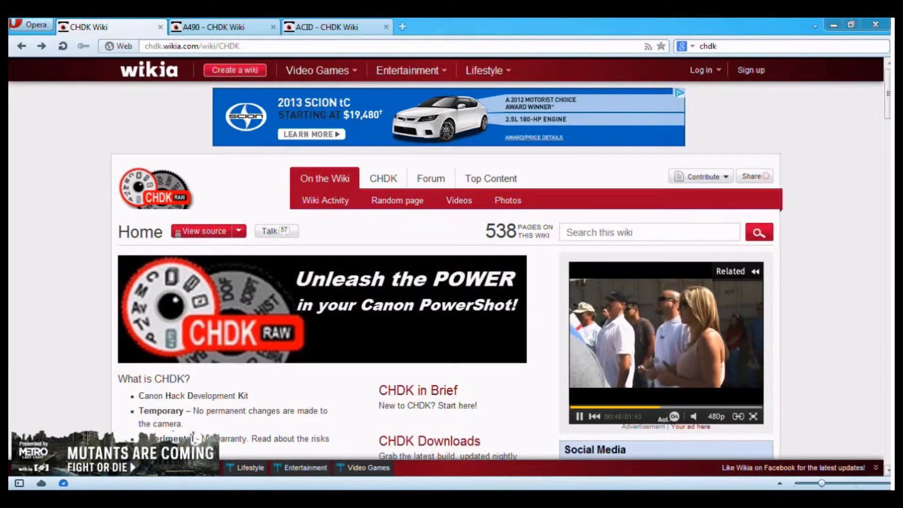
Search the wiki for 'a490', open the PowerShot A490 page and scroll to Firmware info.
scroll(down, 3)
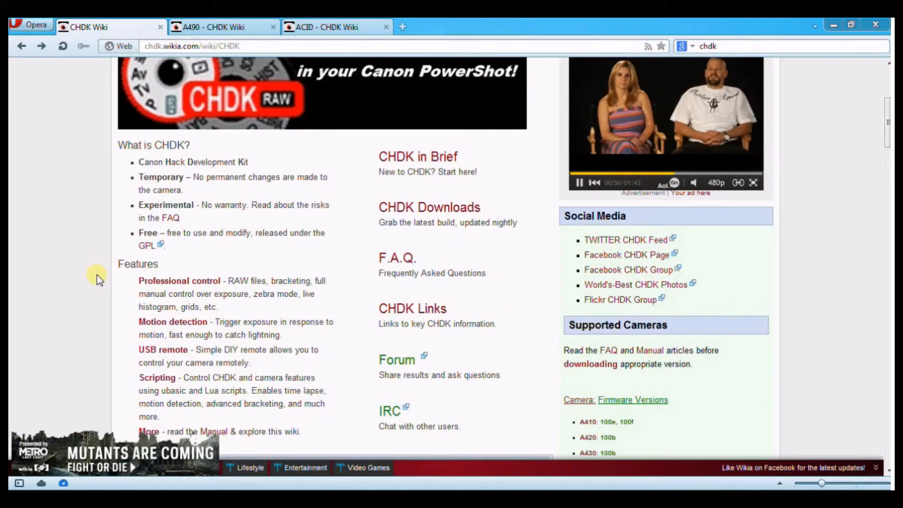
mouse_move(224, 281)
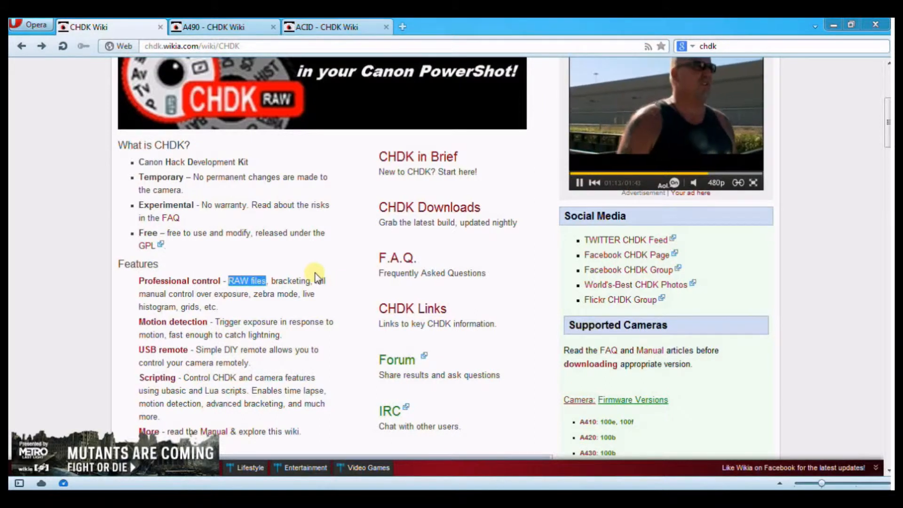
scroll(up, 3)
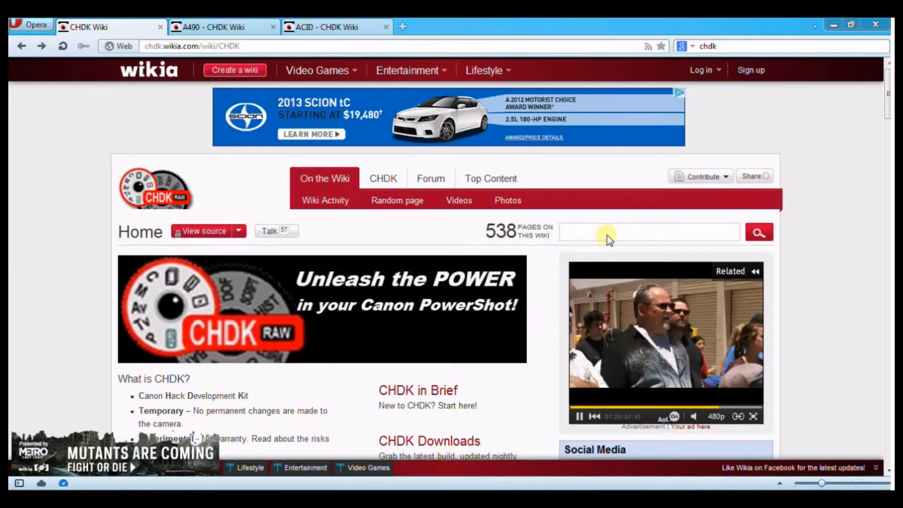
text(a)
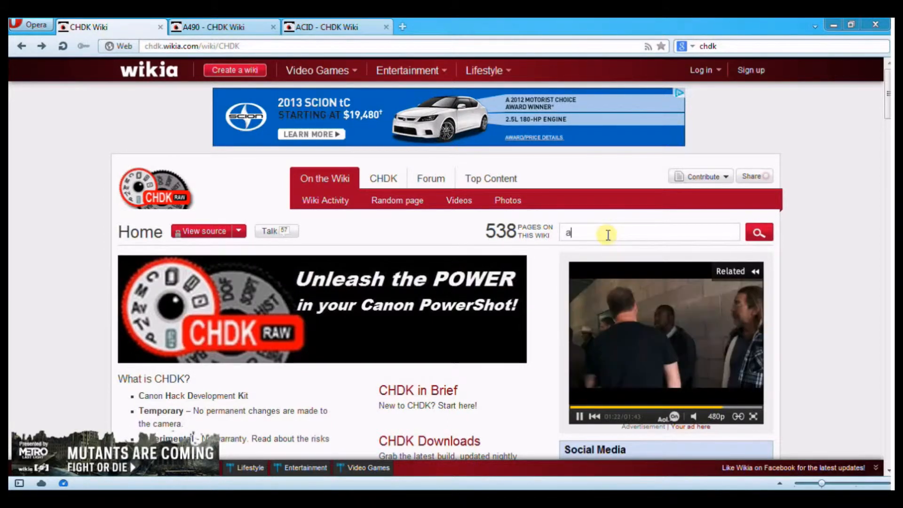
text(490)
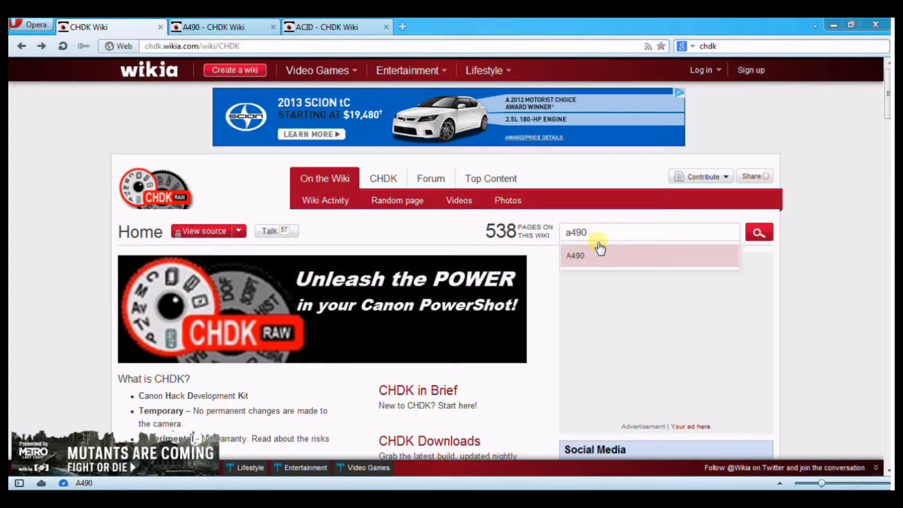
click(575, 255)
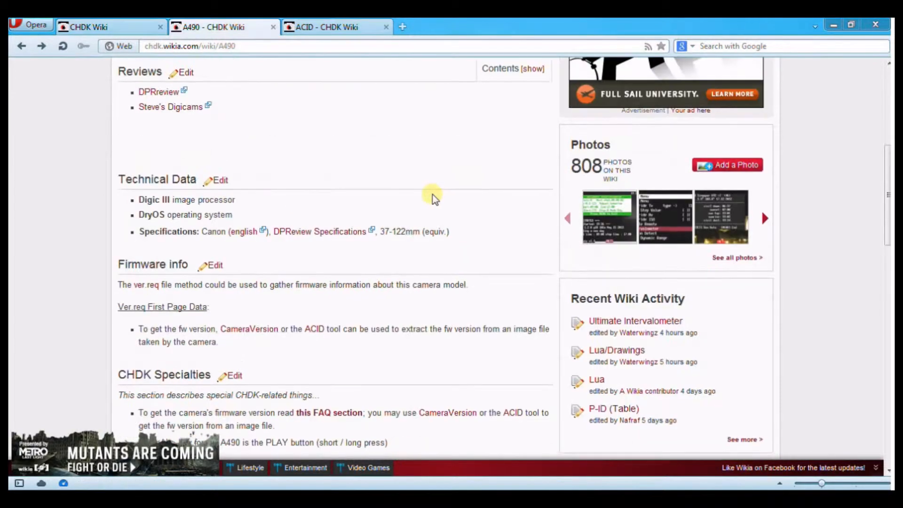
scroll(down, 3)
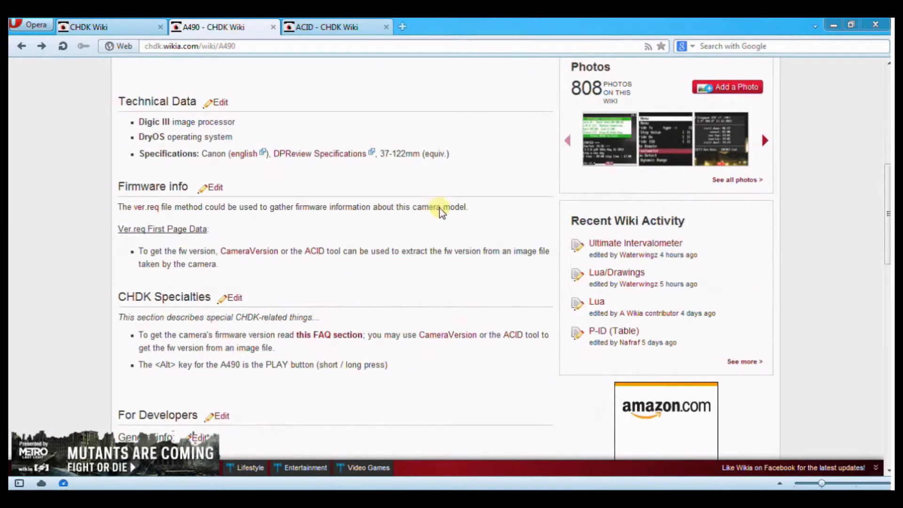
mouse_move(484, 238)
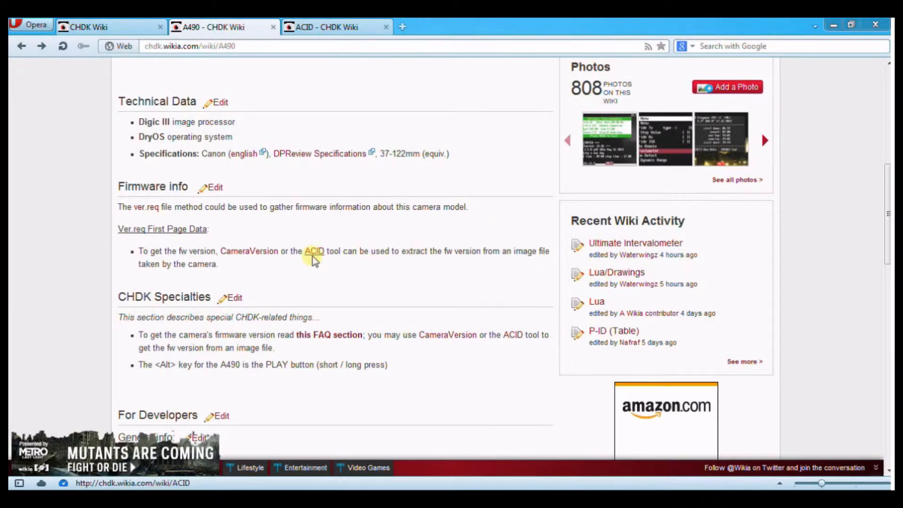
mouse_move(318, 258)
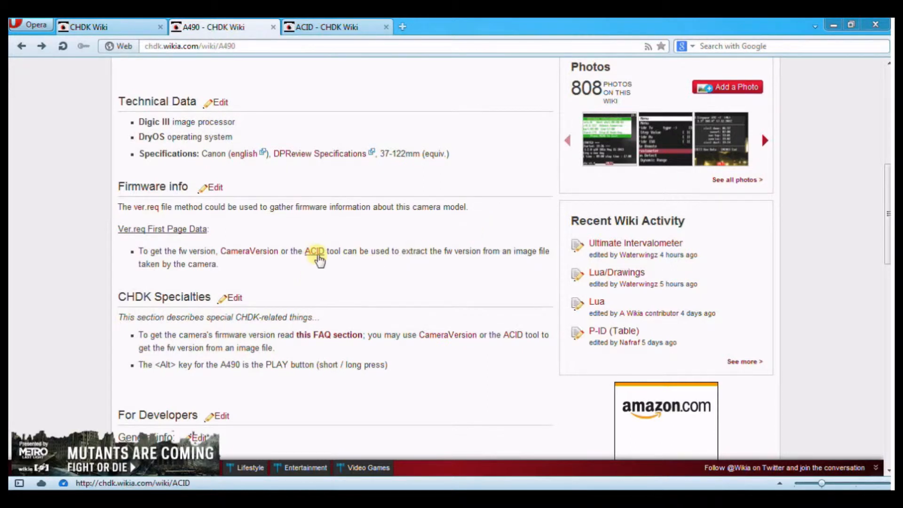
Switch to the ACID - CHDK Wiki tab and scroll to the Homepage & Downloads link.
click(336, 27)
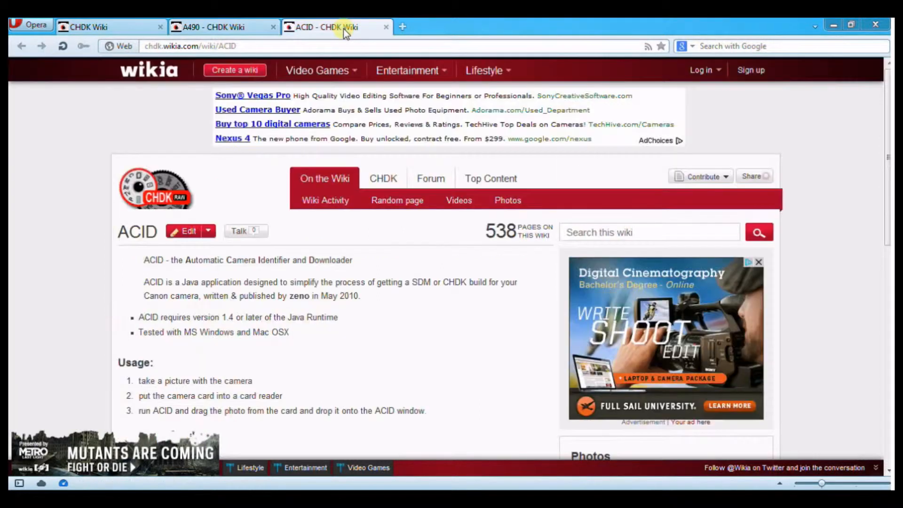
scroll(down, 3)
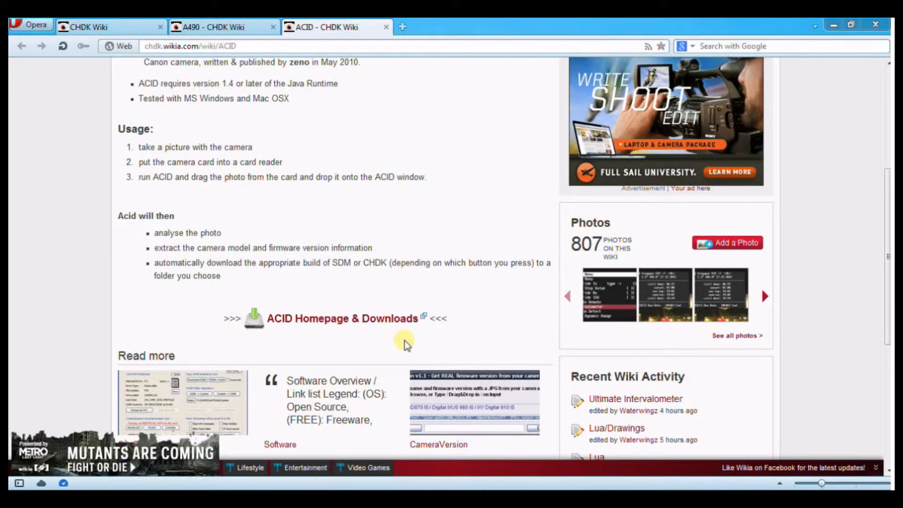
scroll(down, 3)
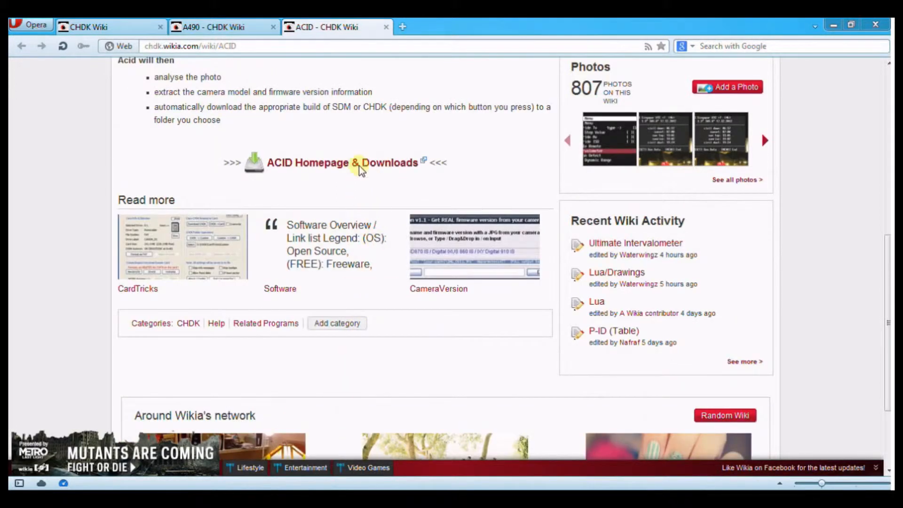
Follow the ACID Homepage & Downloads link, skipping the ad to reach zenoshrdlu.com.
click(362, 163)
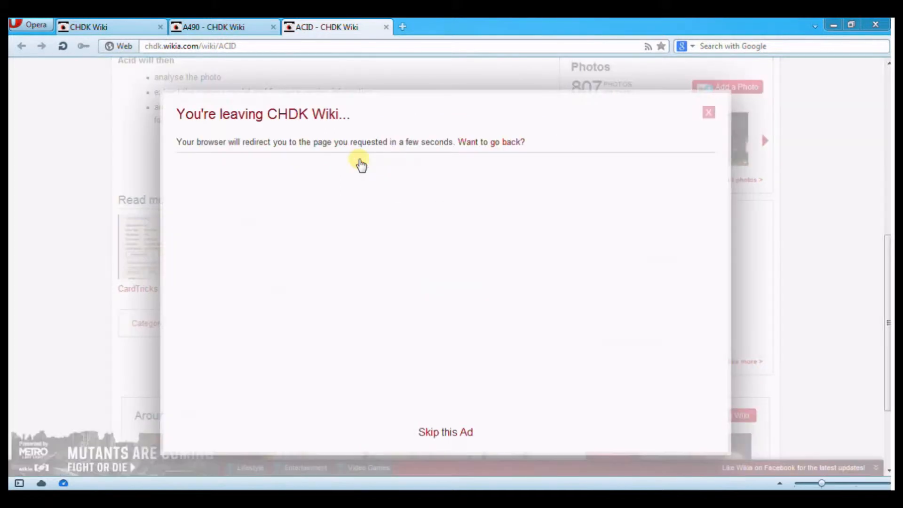
click(446, 432)
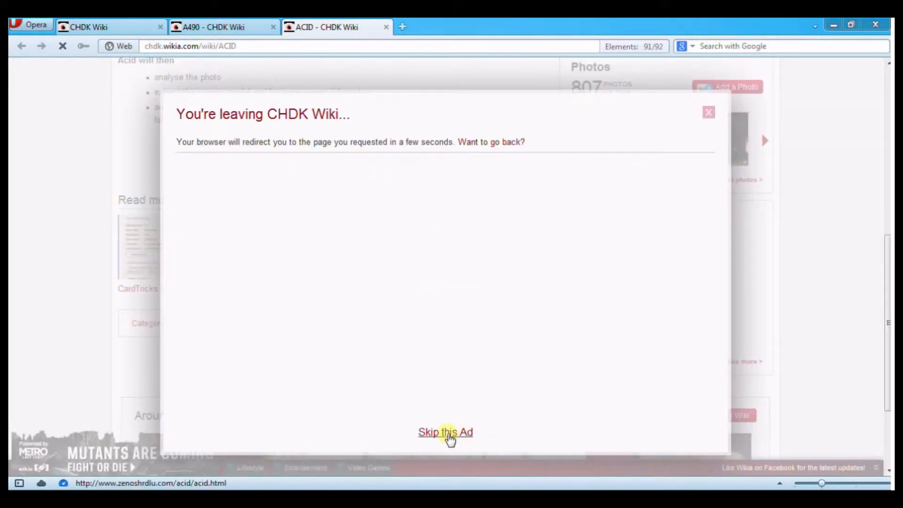
click(446, 432)
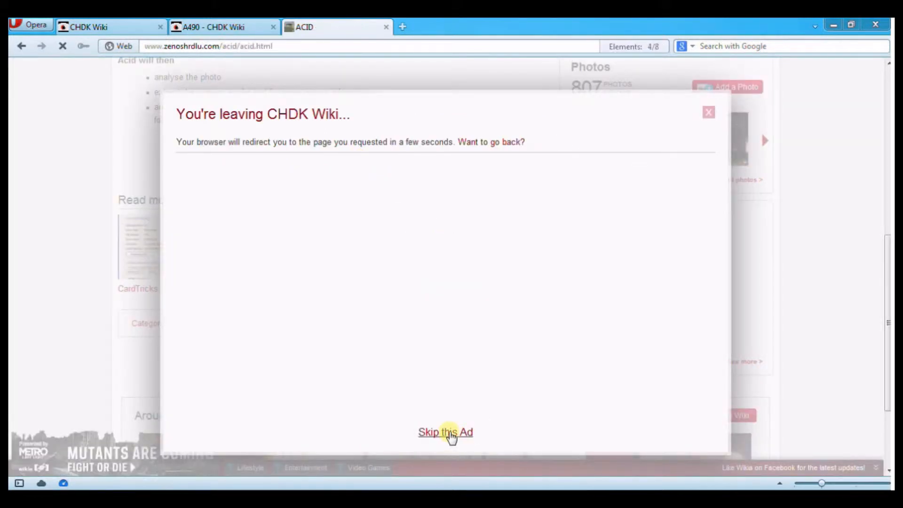
click(446, 432)
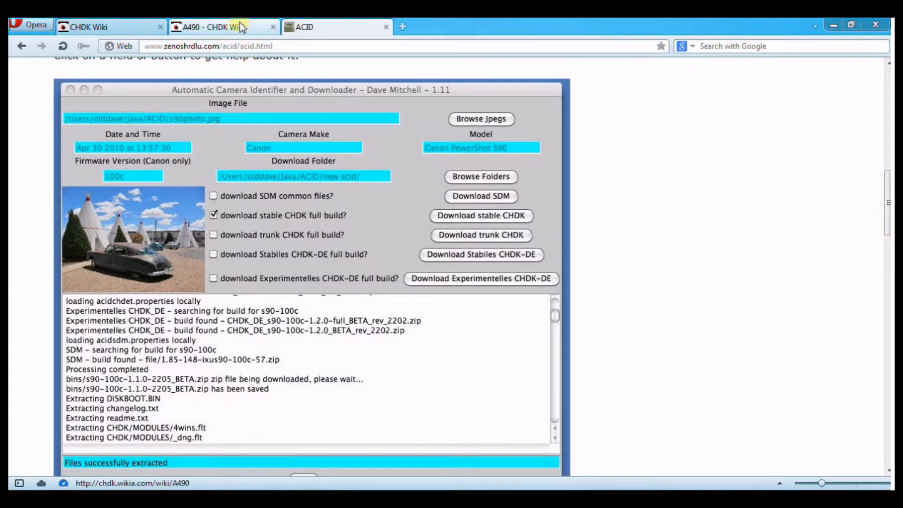
From the A490 page, open CHDK Downloads and follow the latest Stable 1.1 build link.
click(222, 27)
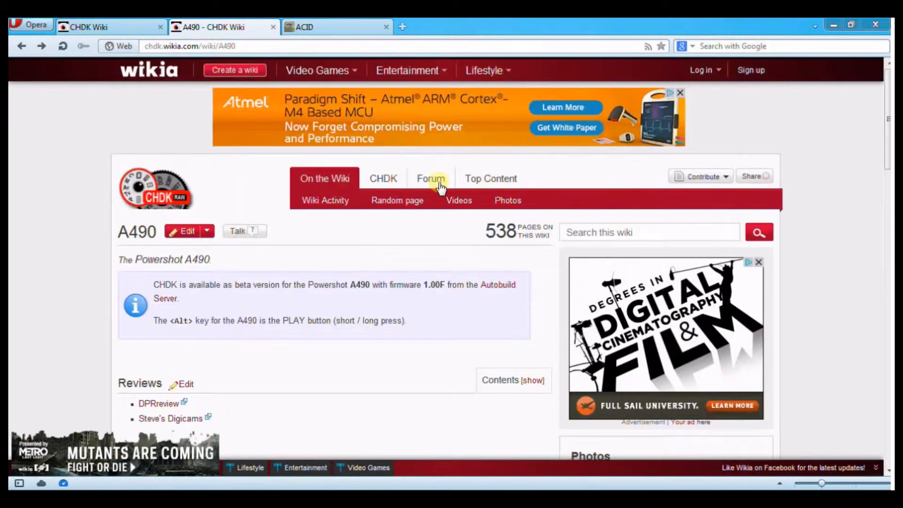
click(383, 178)
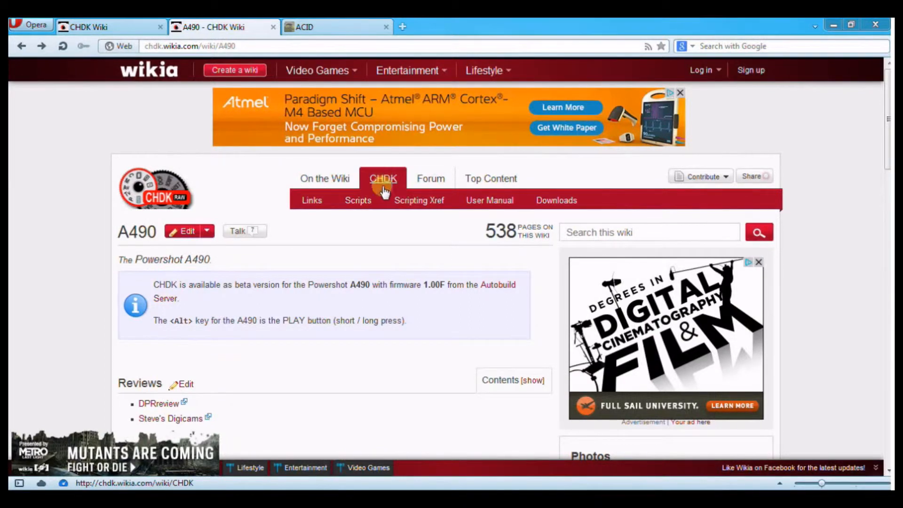
click(556, 200)
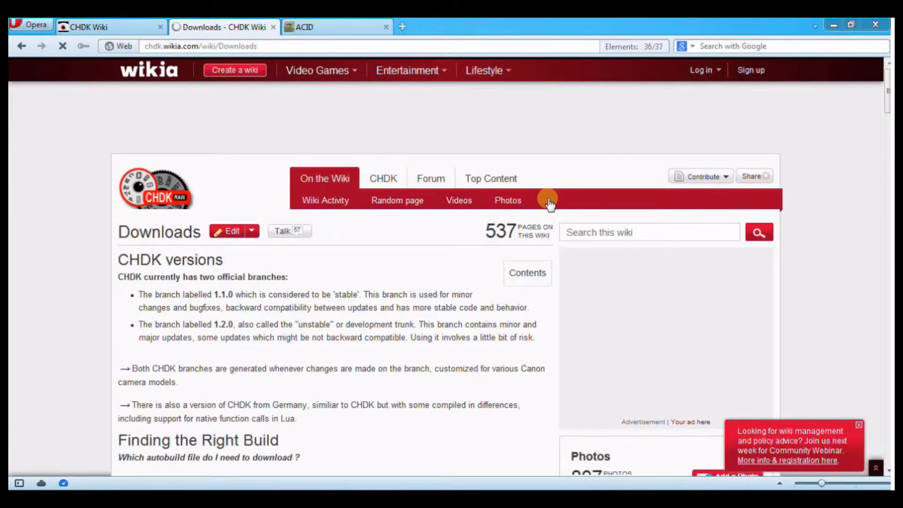
scroll(down, 3)
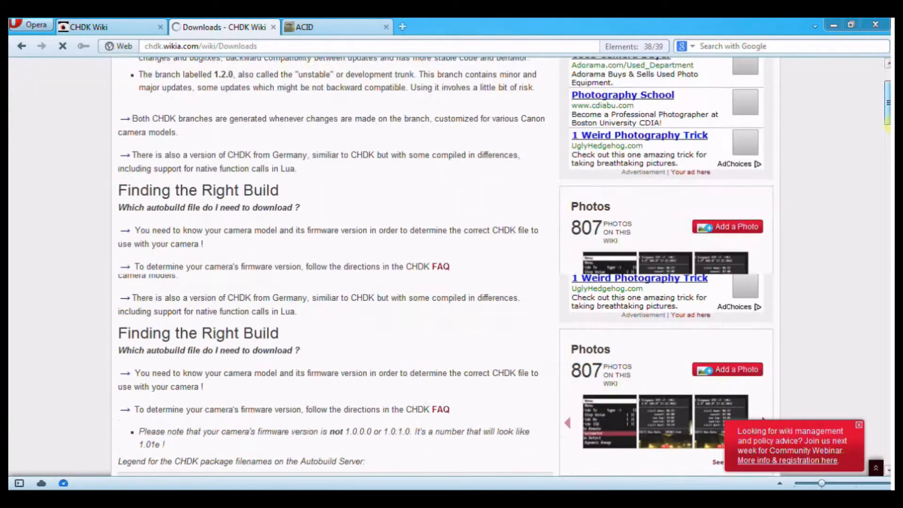
scroll(down, 3)
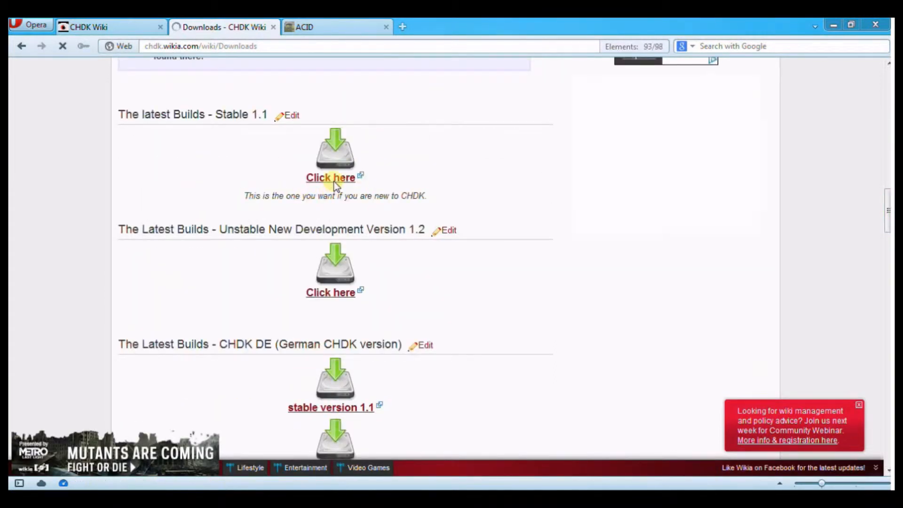
click(330, 177)
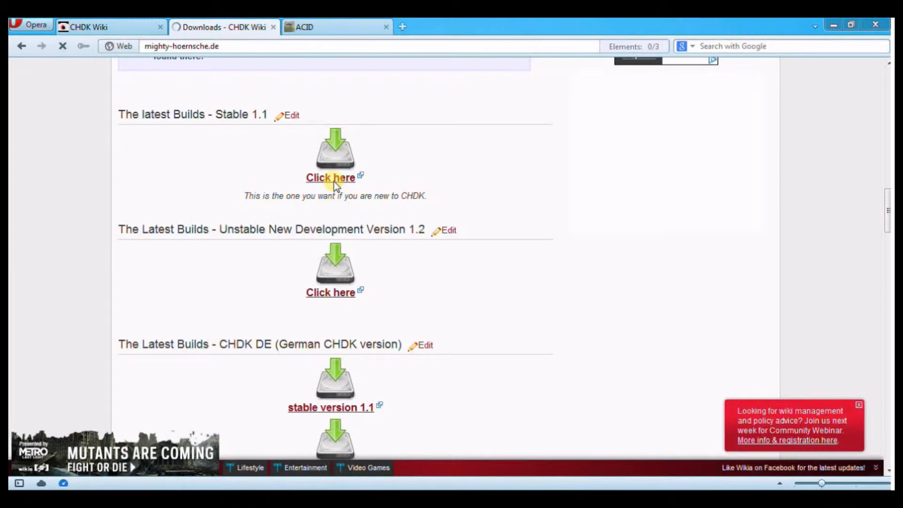
Scroll the CHDK-SVN autobuild table down to the PowerShot A490 build rows.
click(329, 178)
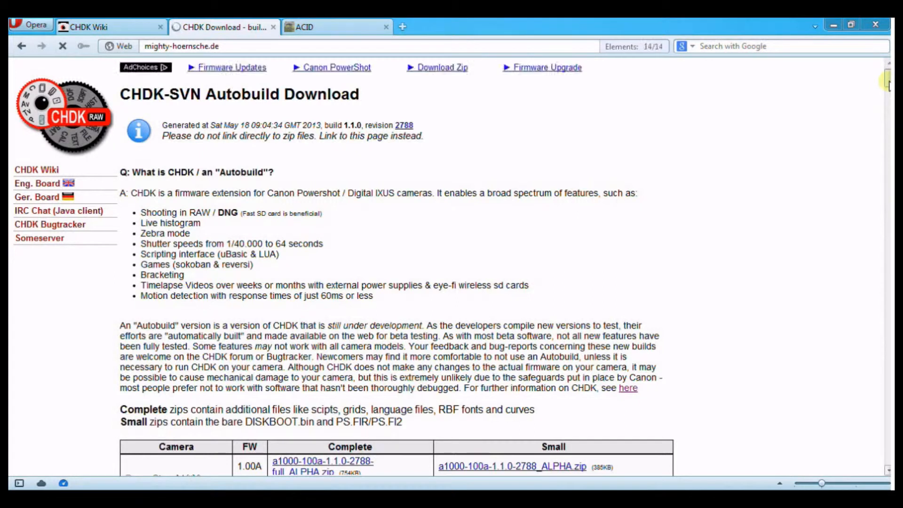
scroll(down, 3)
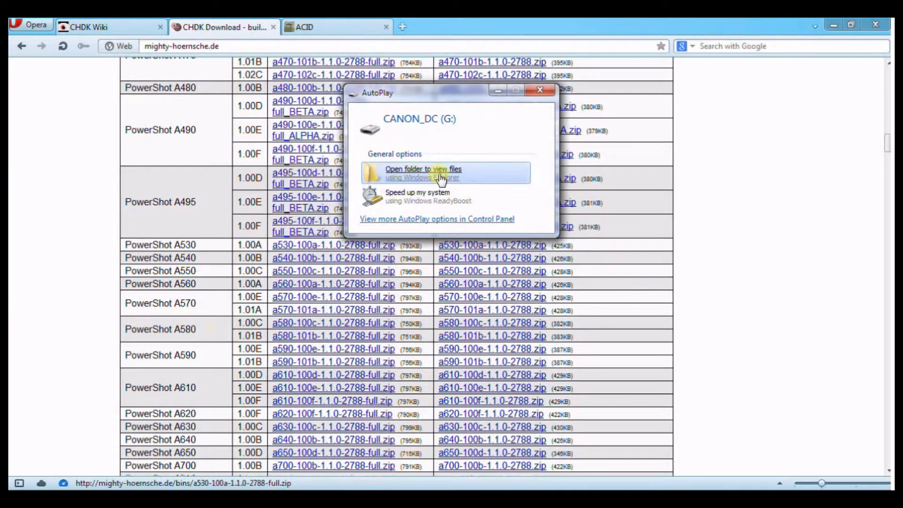
Open the CANON_DC card's folder from AutoPlay and minimize Opera to reveal Explorer.
click(423, 173)
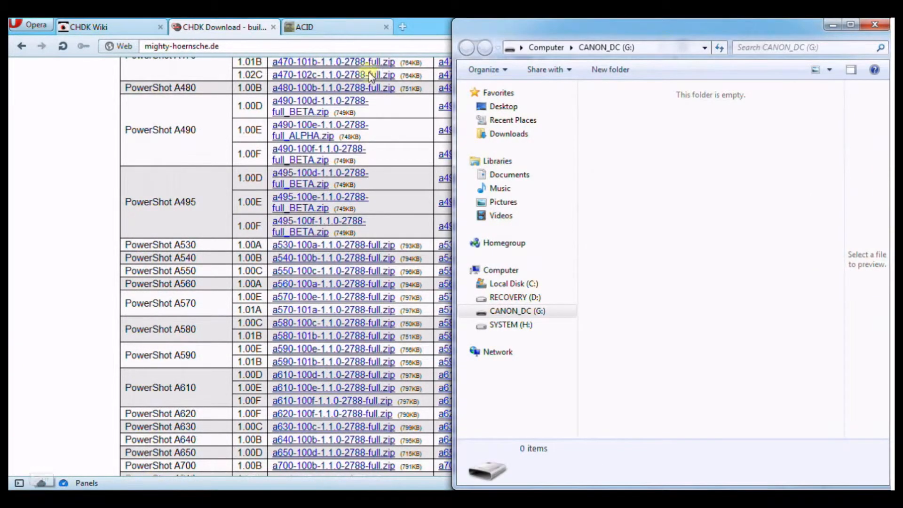
click(851, 25)
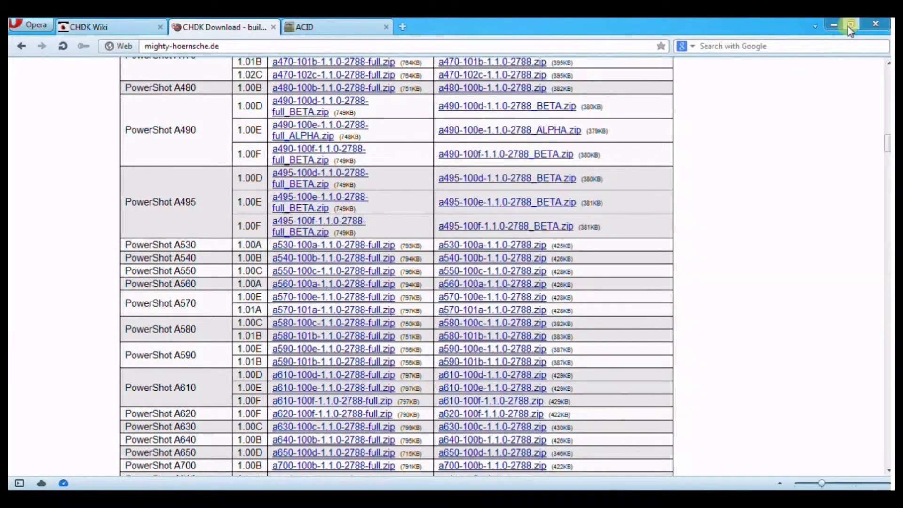
click(834, 25)
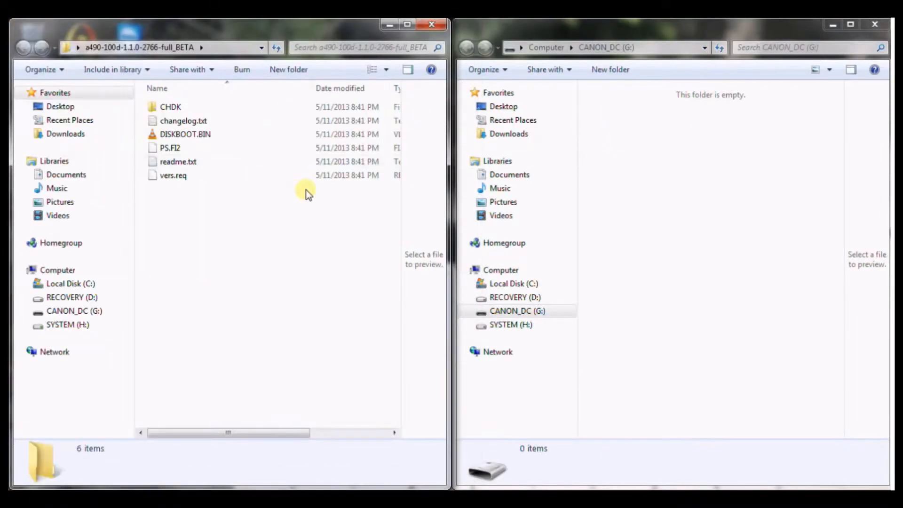
mouse_move(207, 250)
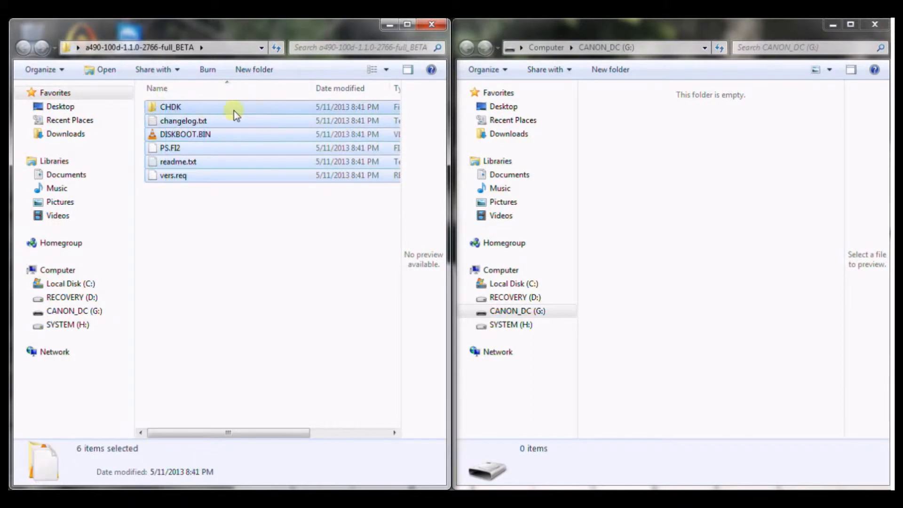
mouse_move(640, 175)
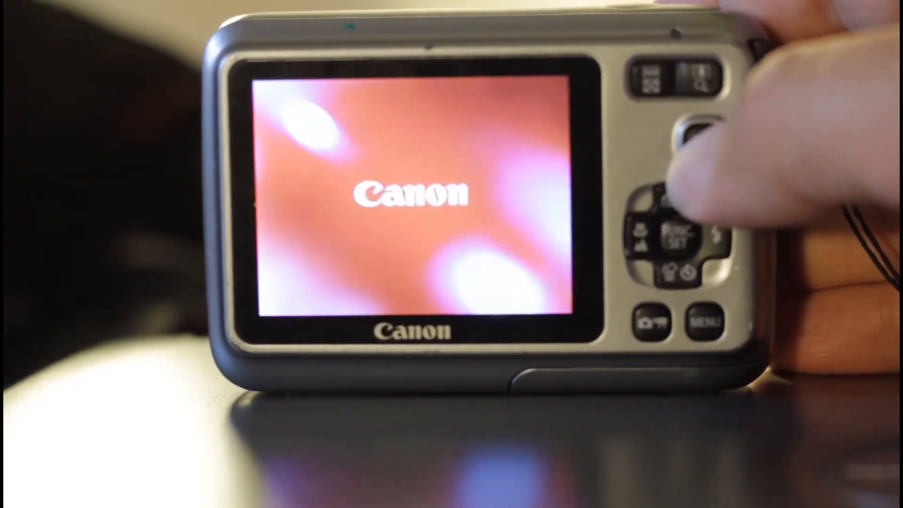
Power on the A490 in playback and run Firmware Update to load CHDK.
click(701, 142)
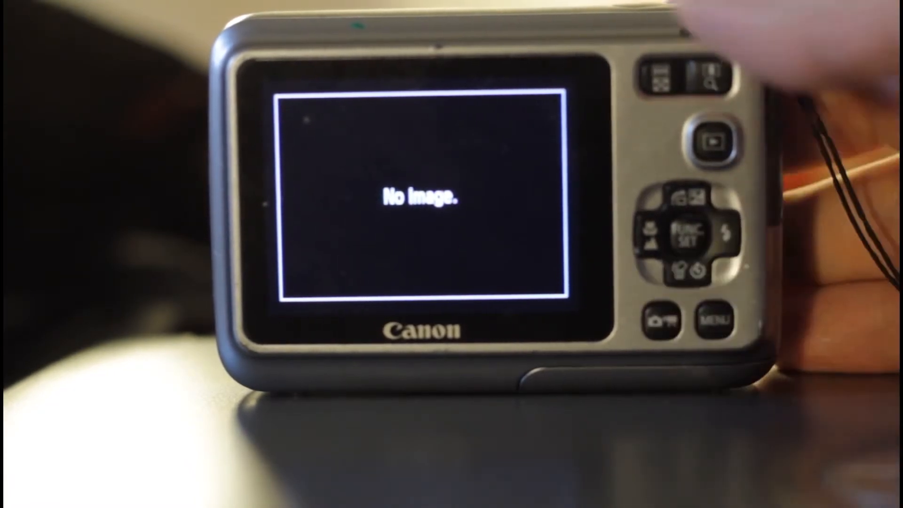
click(717, 321)
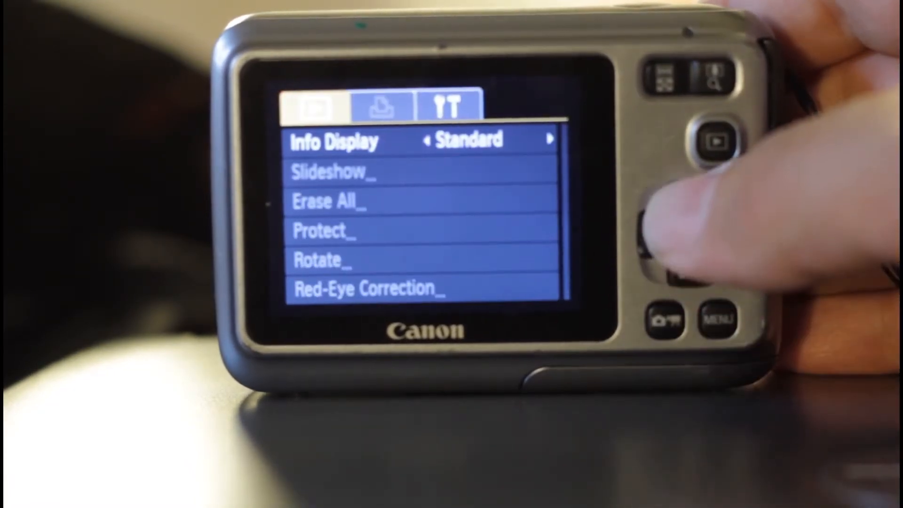
click(668, 242)
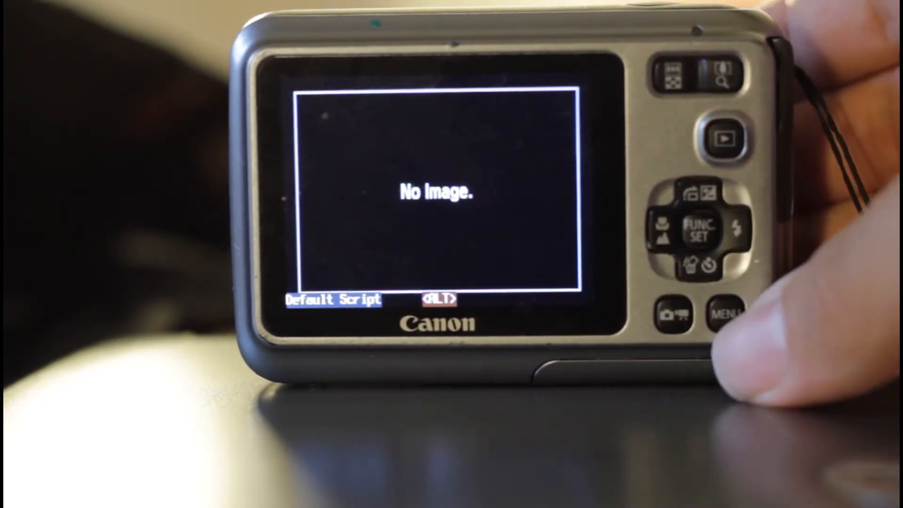
Browse the CHDK main menu's Miscellaneous Stuff options up to Calendar, then go back.
click(726, 311)
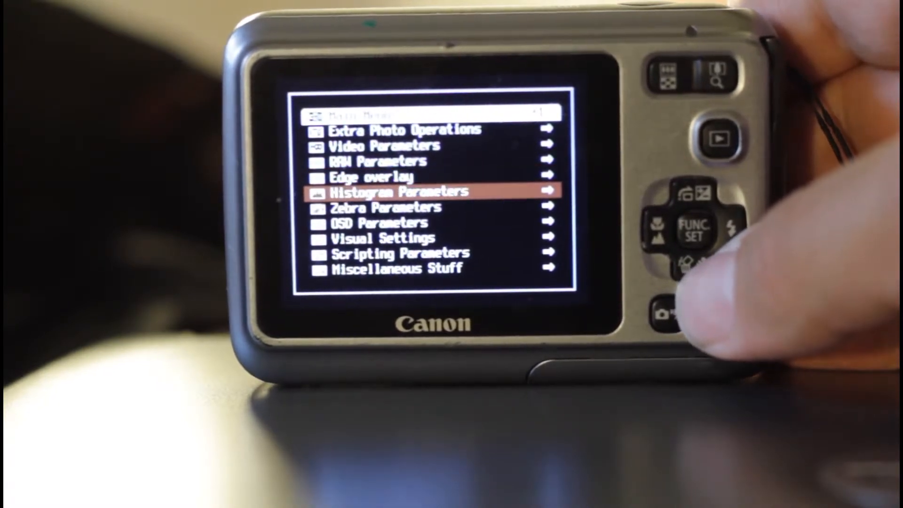
click(683, 253)
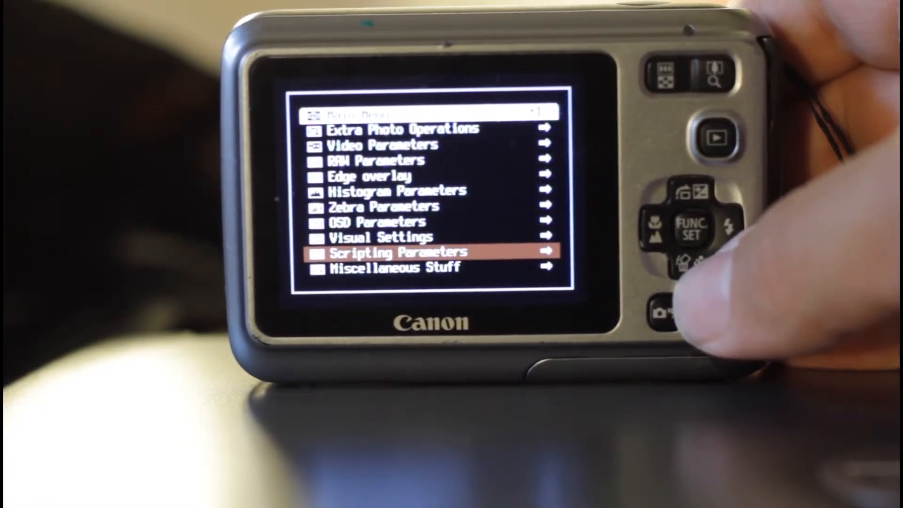
click(685, 267)
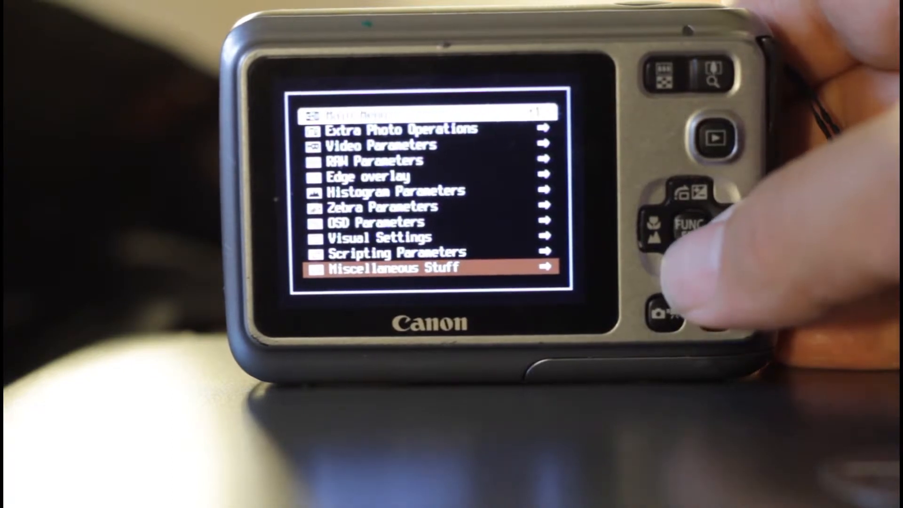
click(689, 226)
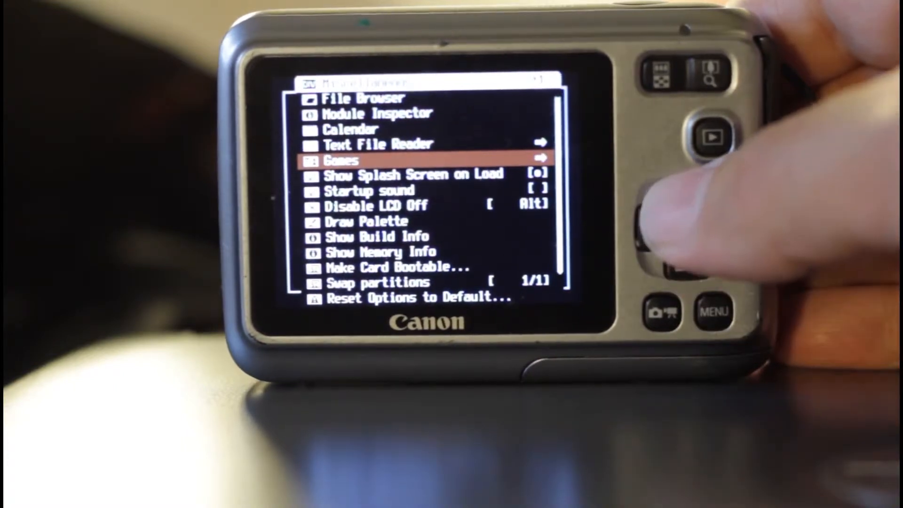
key(Up)
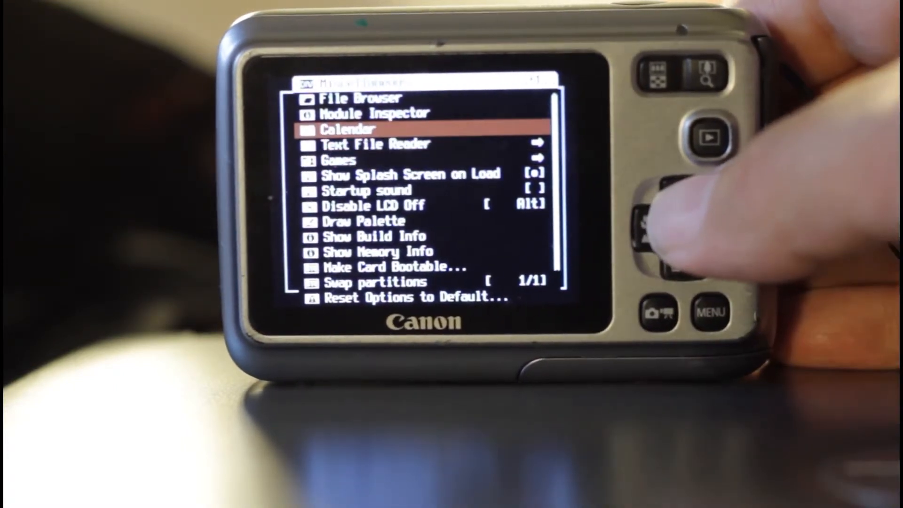
click(651, 230)
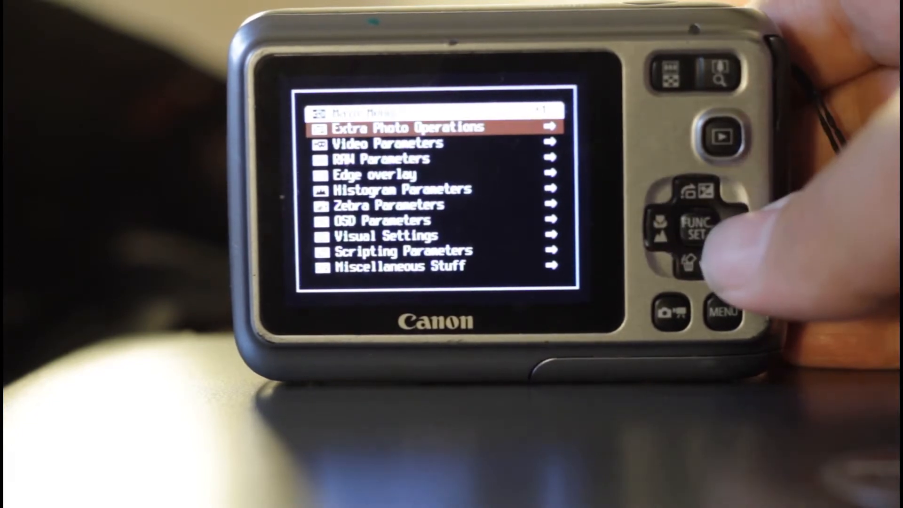
Open Extra Photo Operations and scroll through the overrides past ND filter state.
click(699, 226)
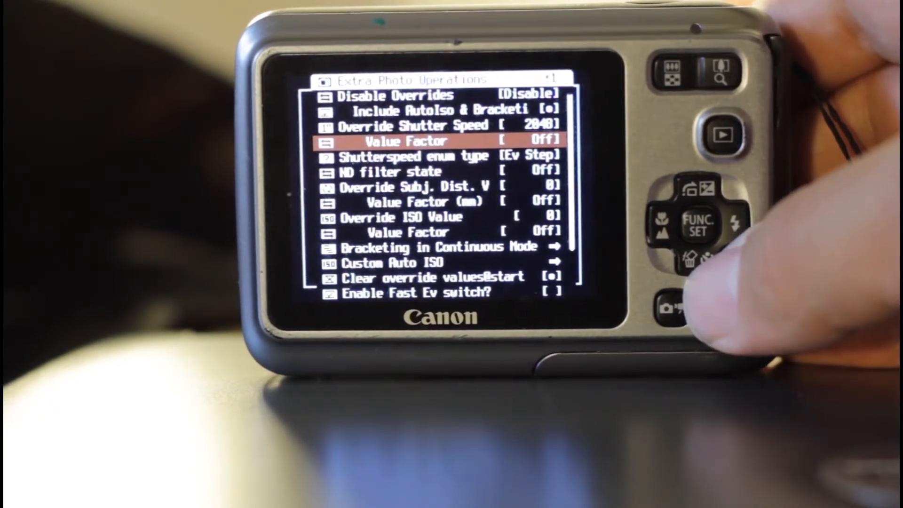
click(696, 252)
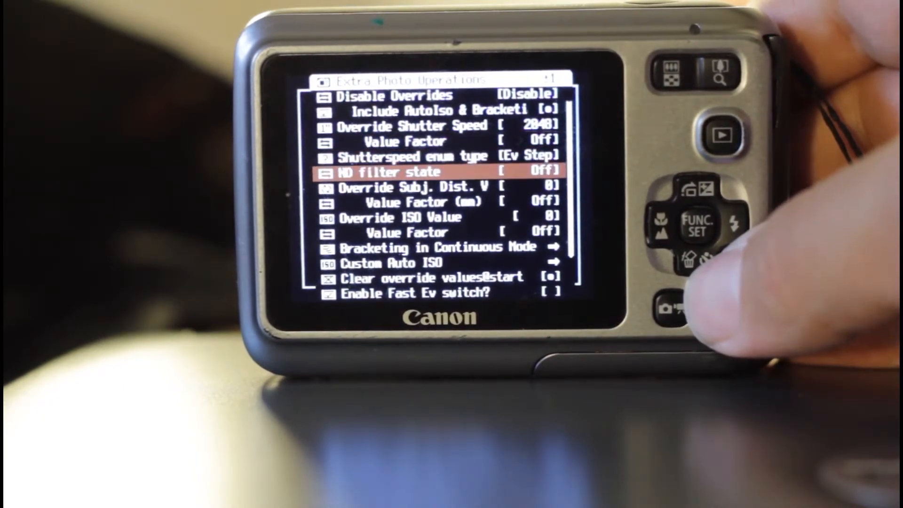
key(down)
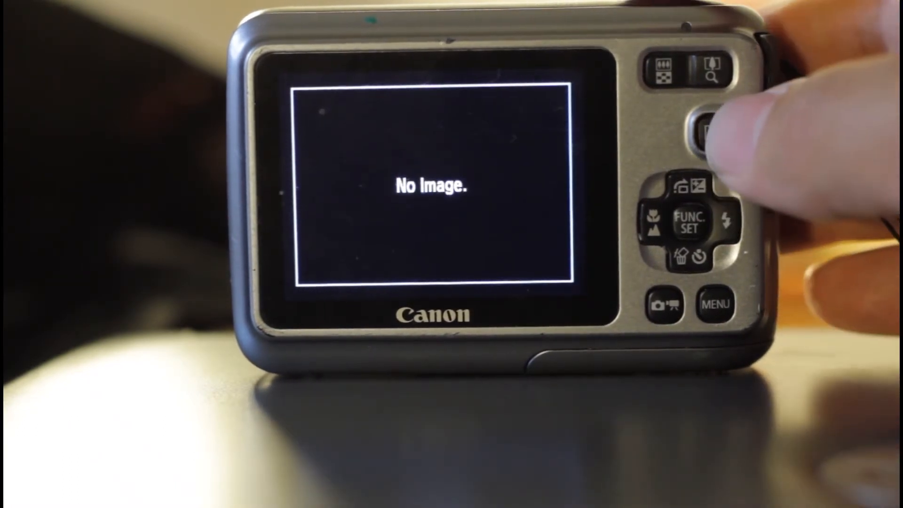
Switch the A490 to shooting mode and close the CHDK menu over the live view.
click(719, 132)
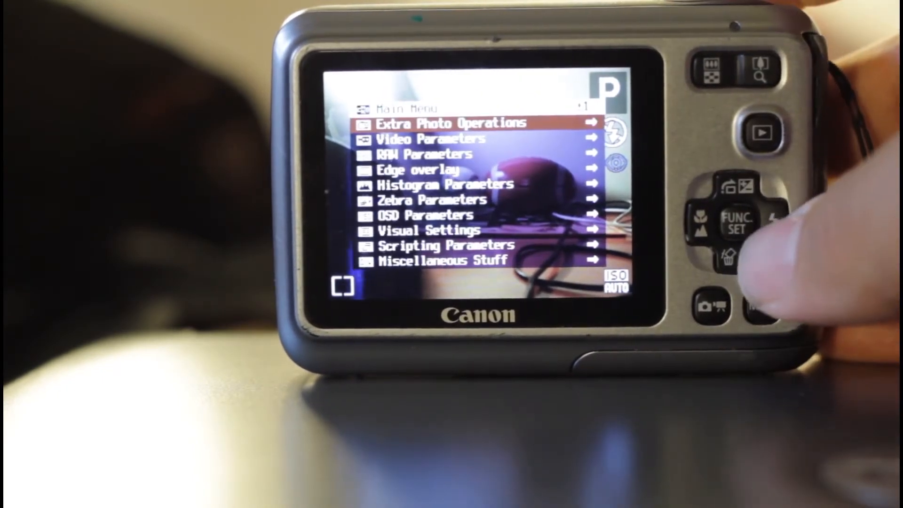
click(736, 221)
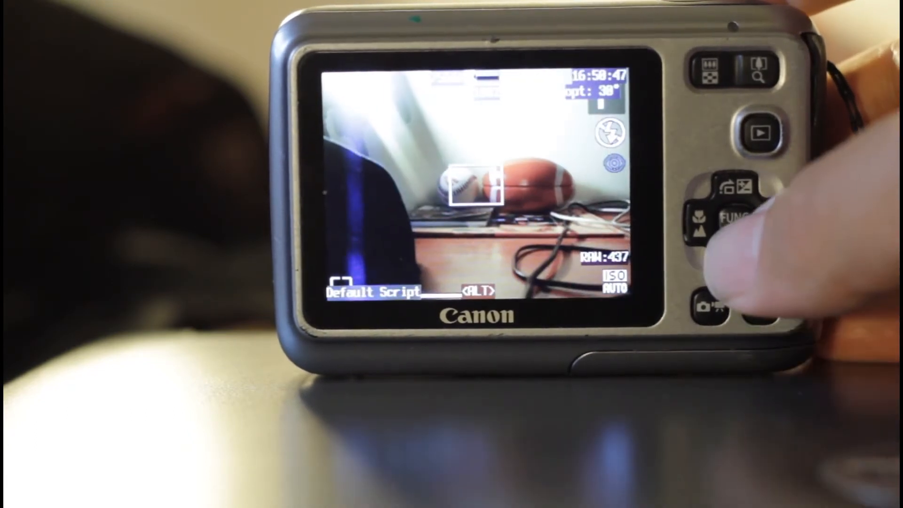
click(732, 221)
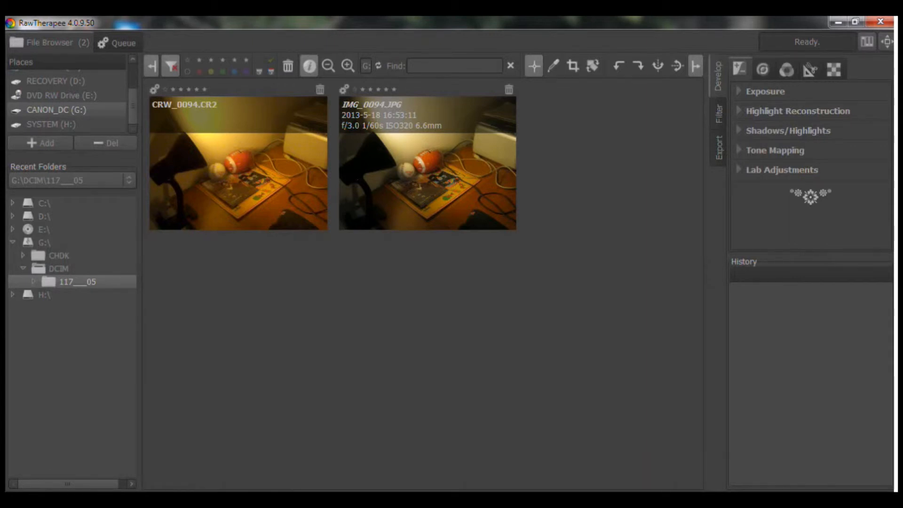
mouse_move(444, 221)
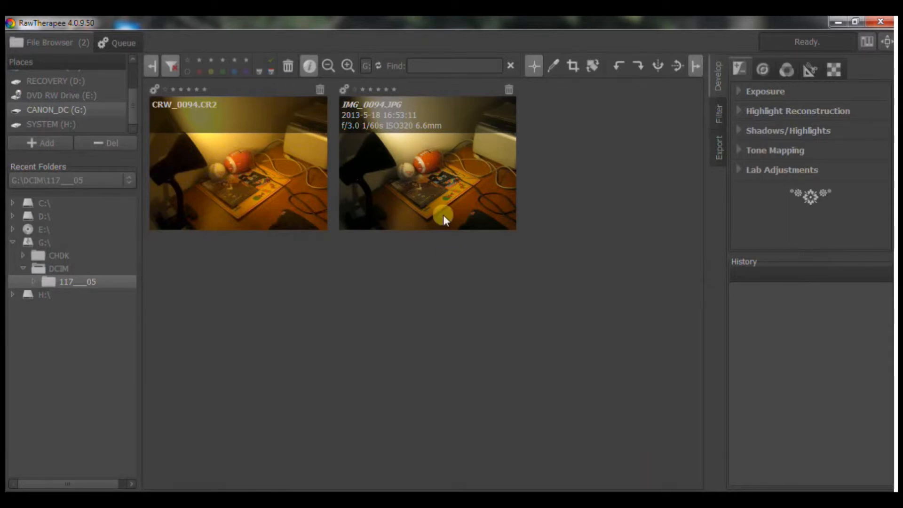
mouse_move(308, 267)
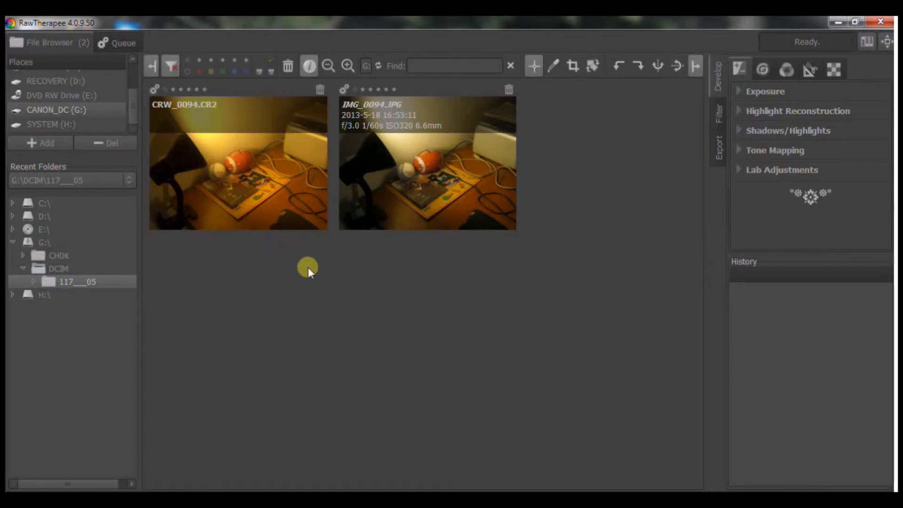
mouse_move(480, 254)
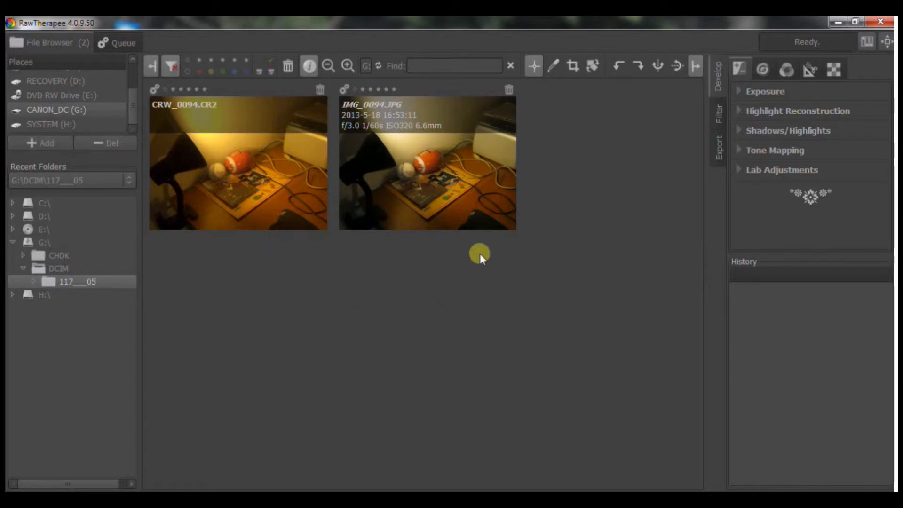
Select the IMG_0094.JPG desk shot in G:\DCIM\117___05.
click(427, 173)
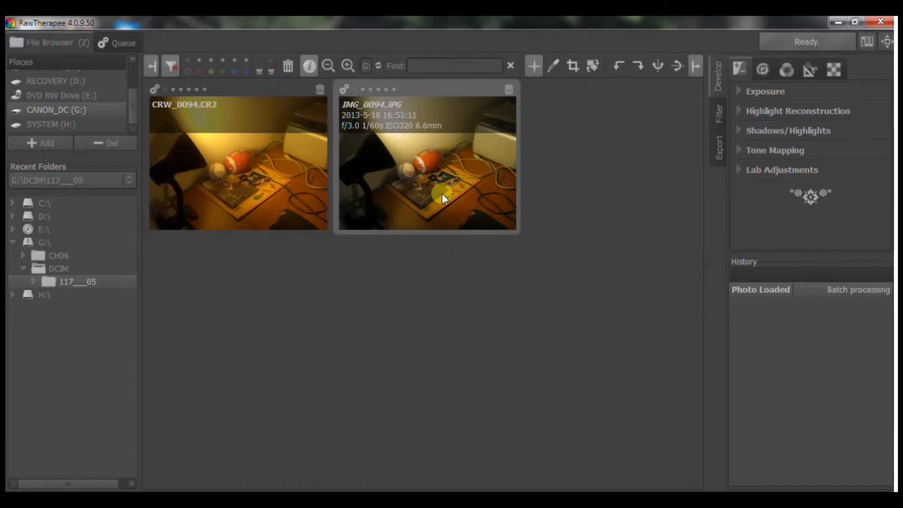
Open IMG_0094.JPG and raise its exposure compensation to 1.00.
double_click(427, 163)
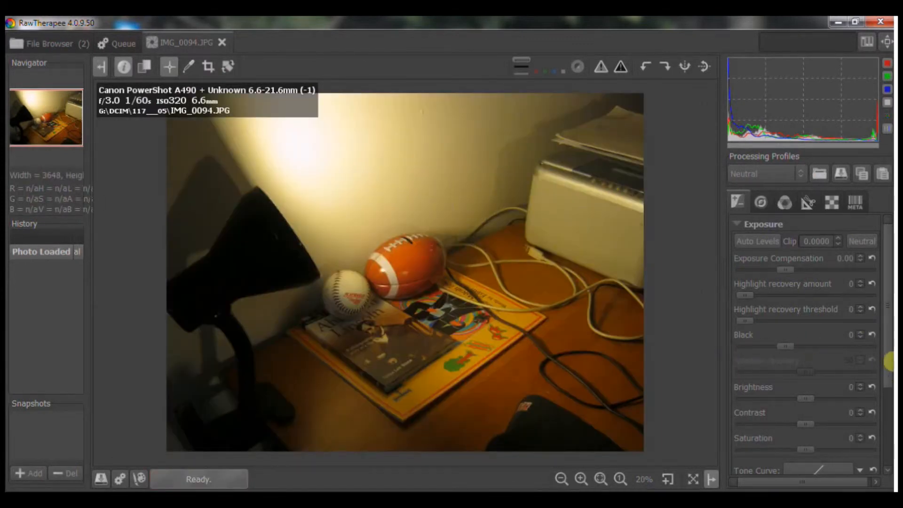
scroll(down, 3)
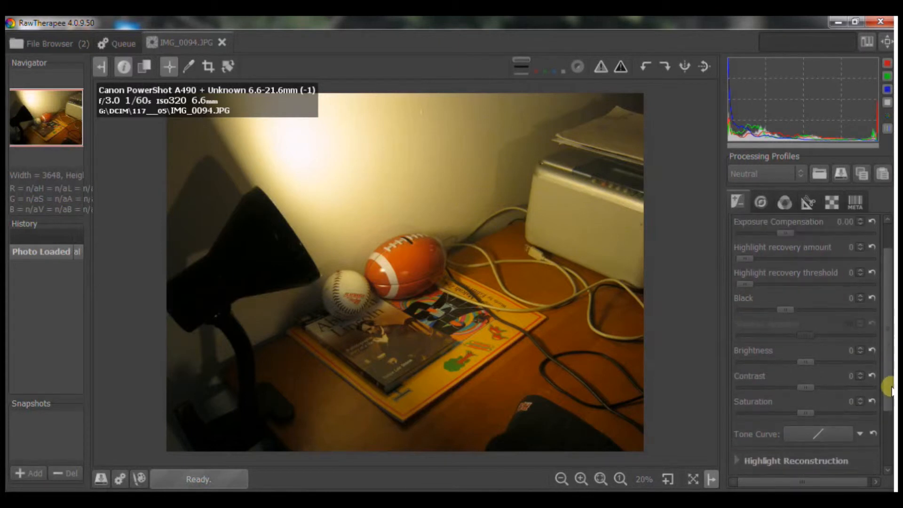
click(757, 224)
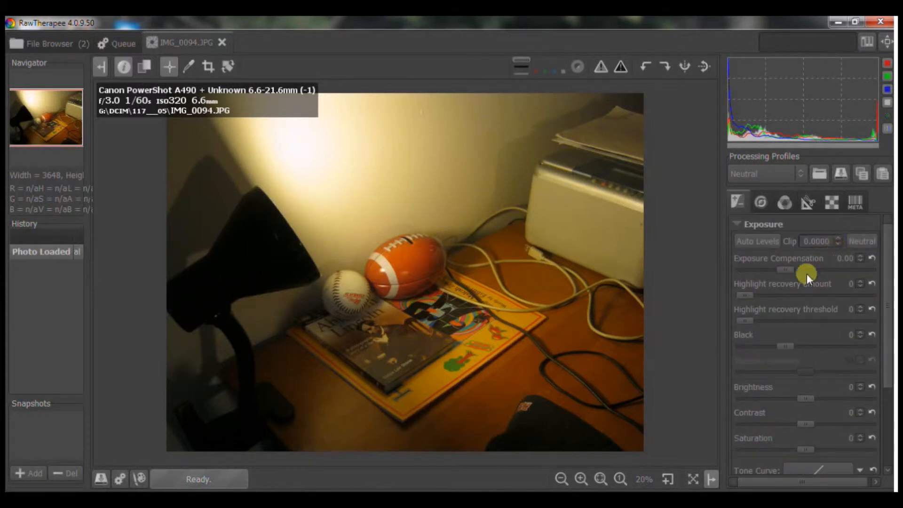
mouse_move(860, 259)
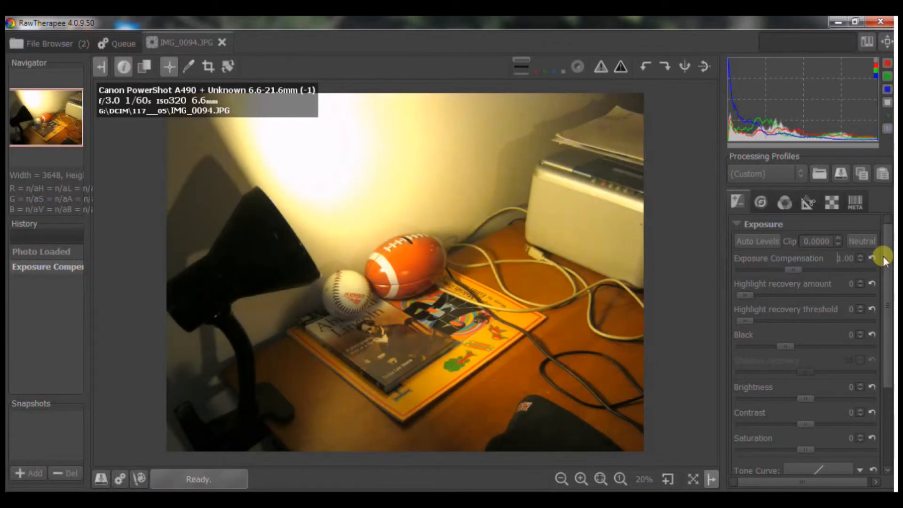
mouse_move(873, 297)
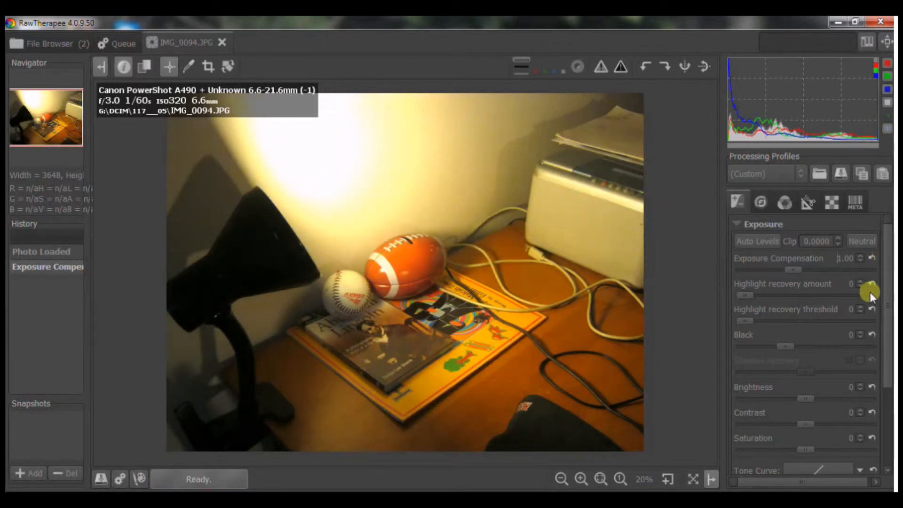
Enable Shadows/Highlights with narrower highlight and shadow tonal widths, then go back to the File Browser.
scroll(down, 3)
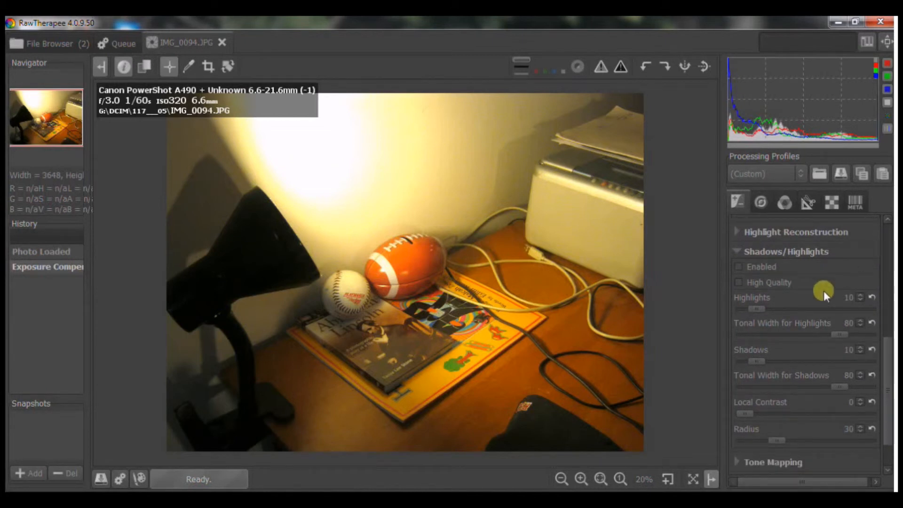
click(740, 267)
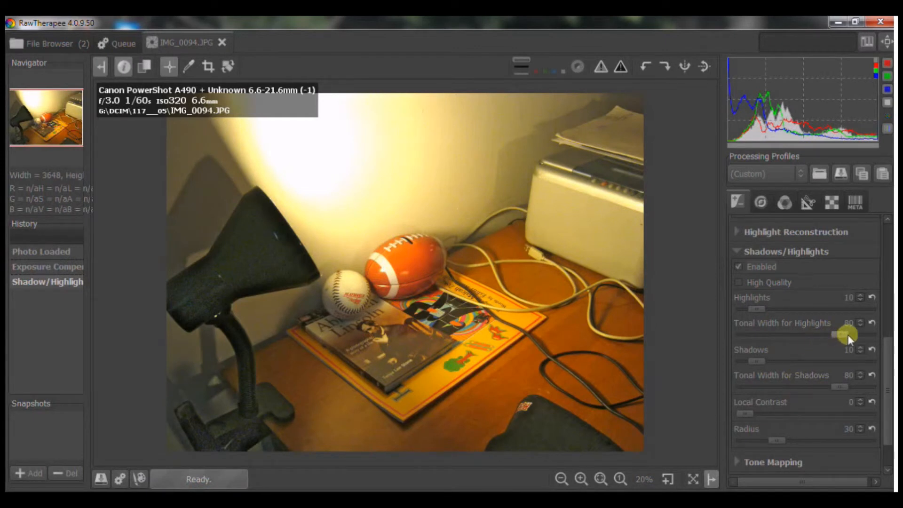
drag(847, 334, 784, 335)
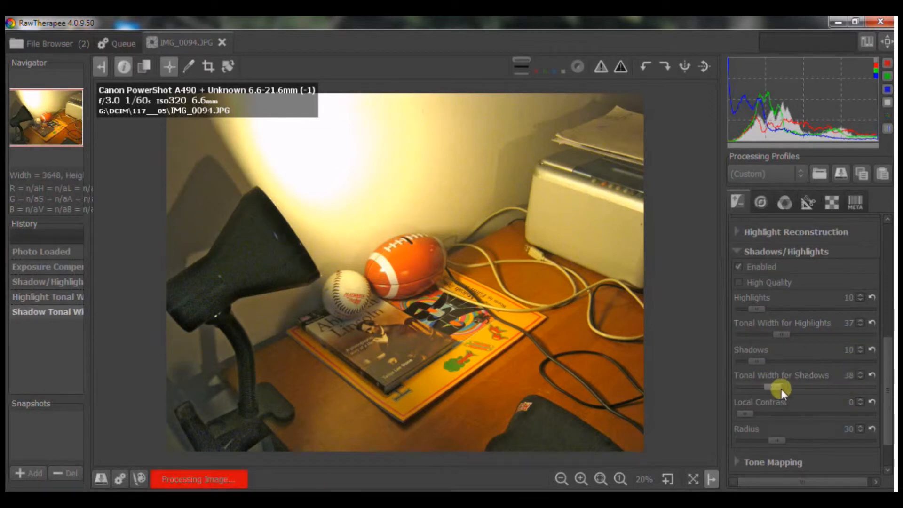
drag(781, 388, 757, 387)
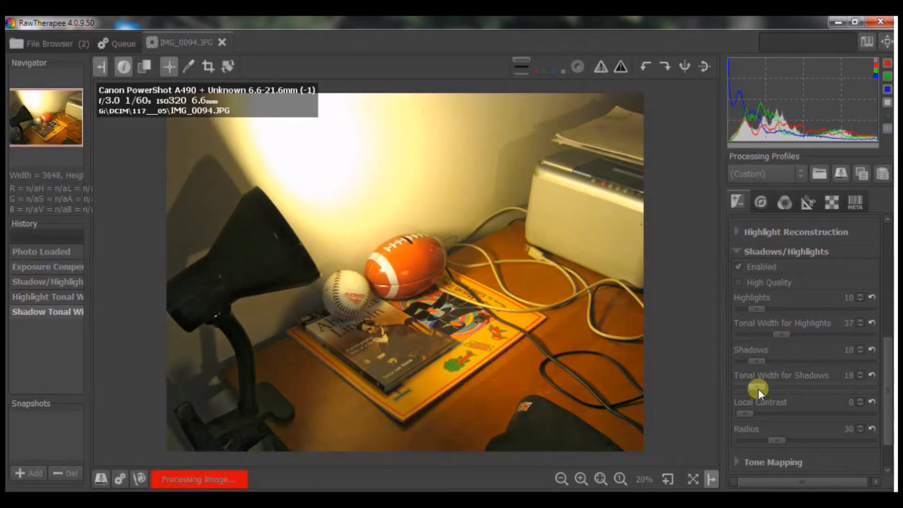
drag(757, 389, 806, 379)
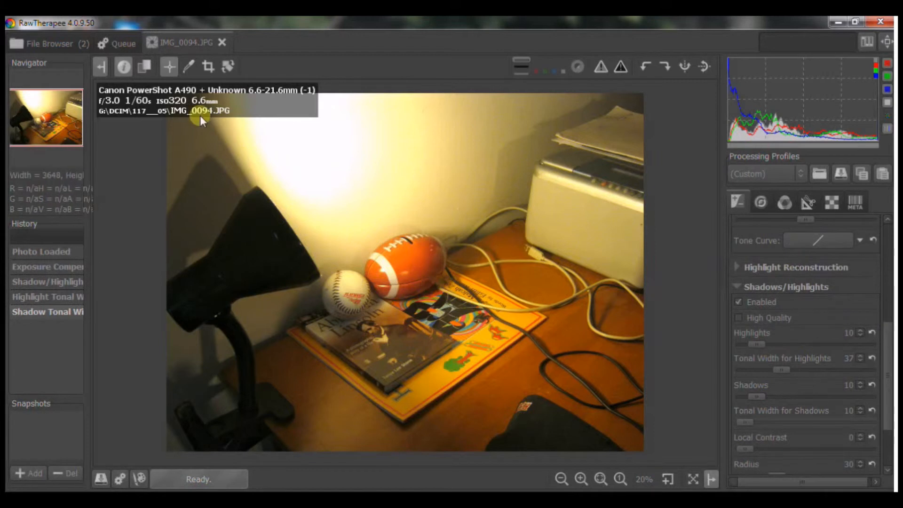
click(50, 44)
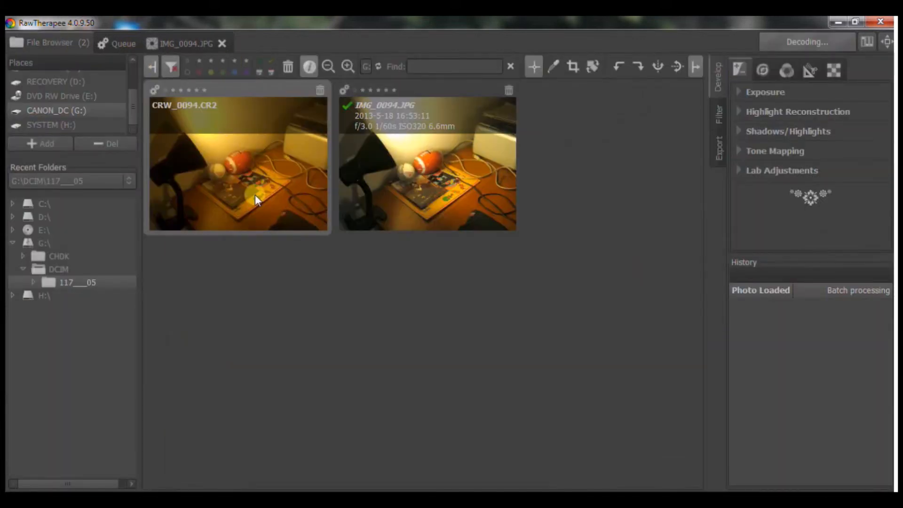
Open CRW_0094.CR2, set White Balance to Tungsten and change its exposure compensation.
double_click(237, 165)
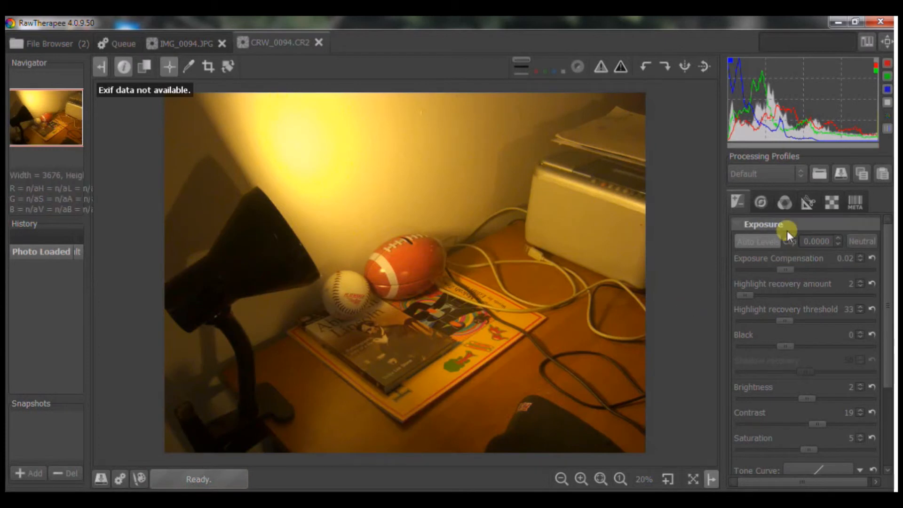
click(784, 202)
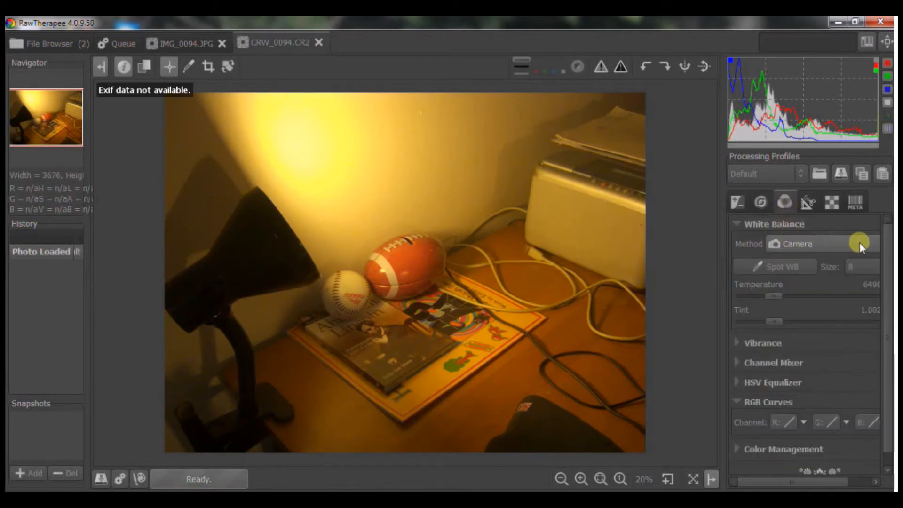
click(795, 244)
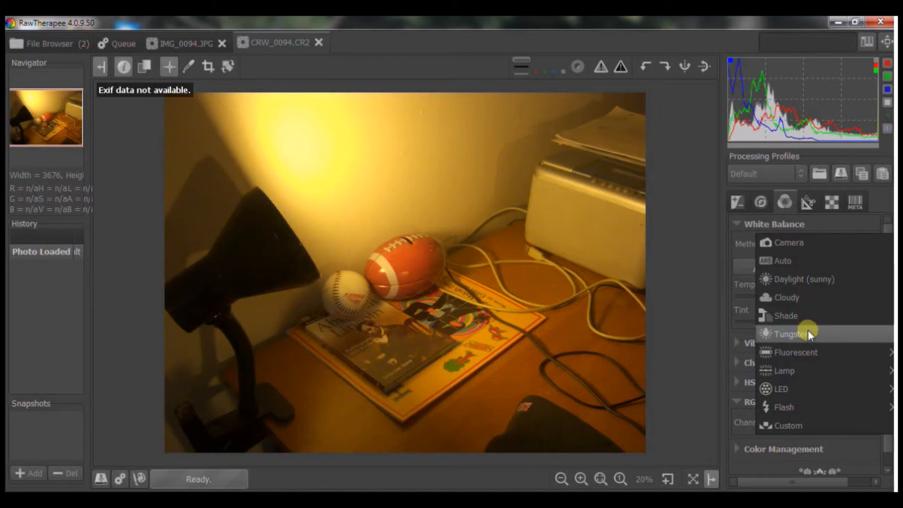
click(792, 334)
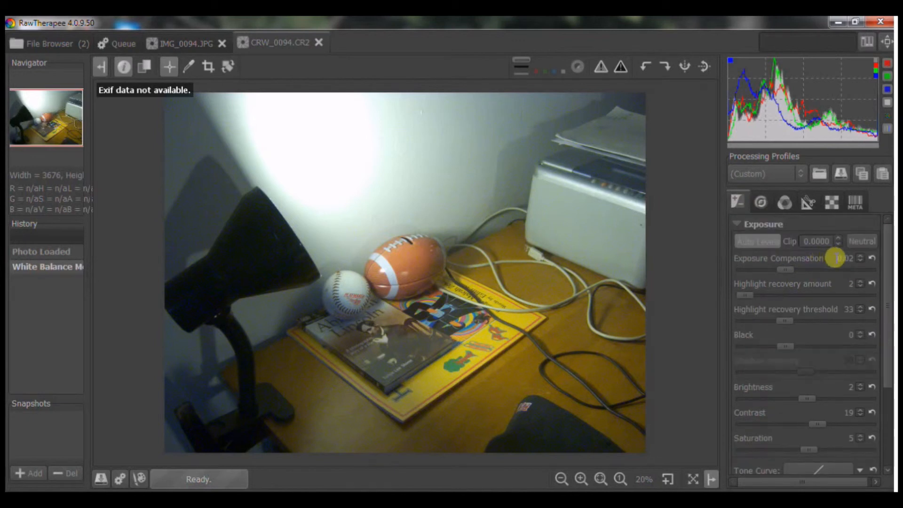
click(860, 258)
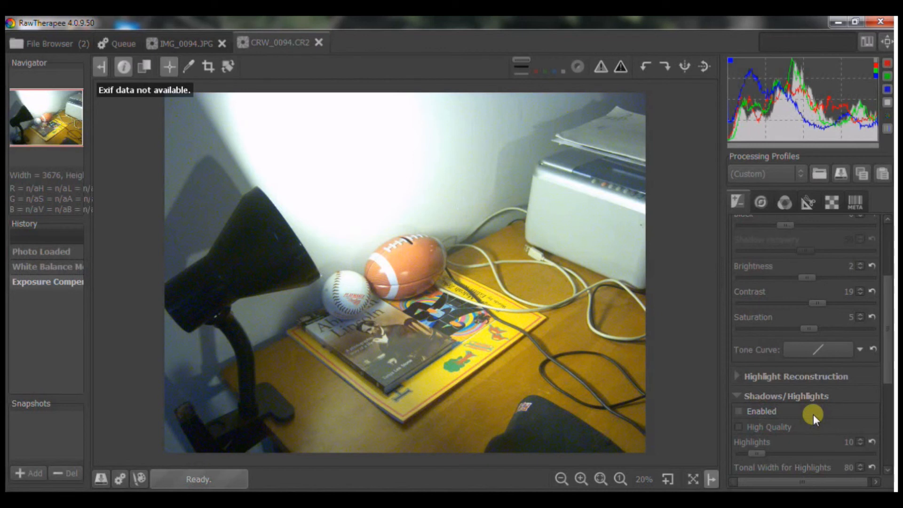
scroll(down, 3)
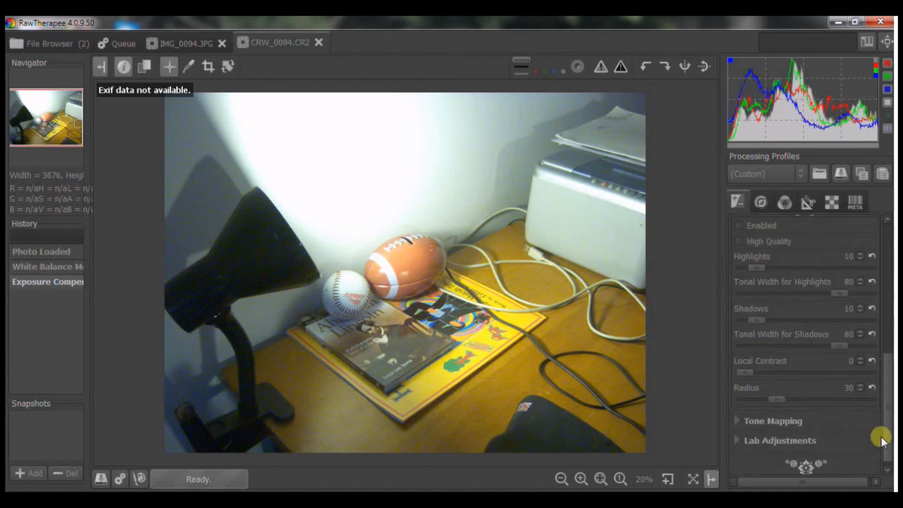